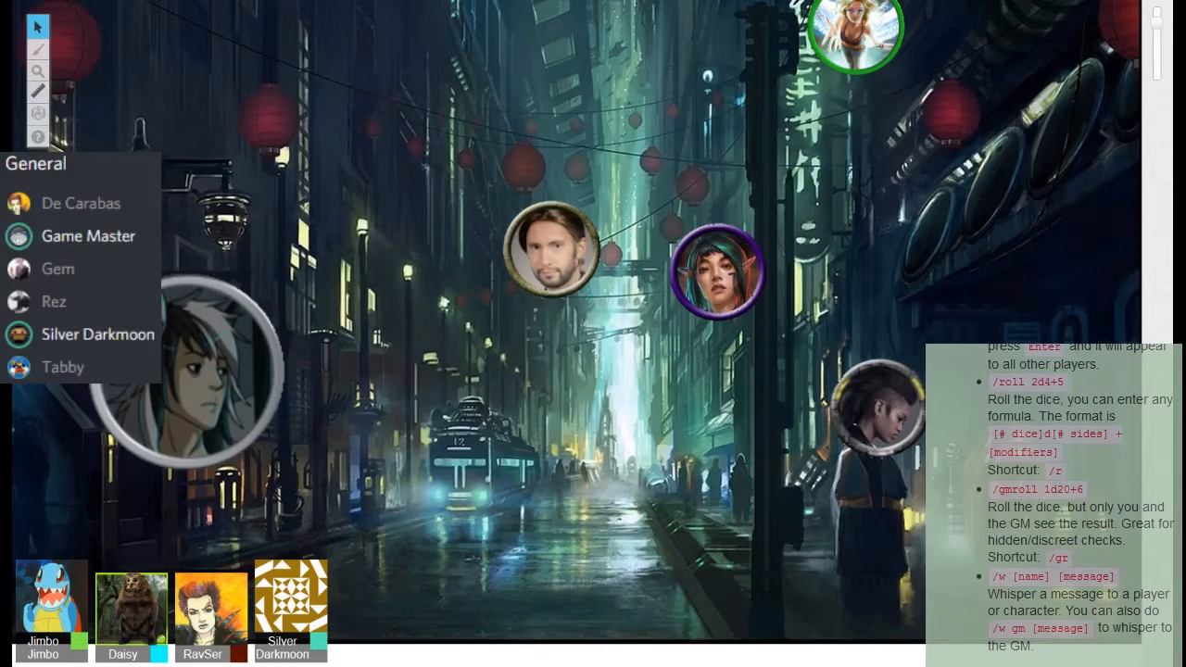
Operate the left toolbar while waiting for Silver Darkmoon to rejoin alongside Rez.
{"action": "left_click", "coordinate": [58, 269]}
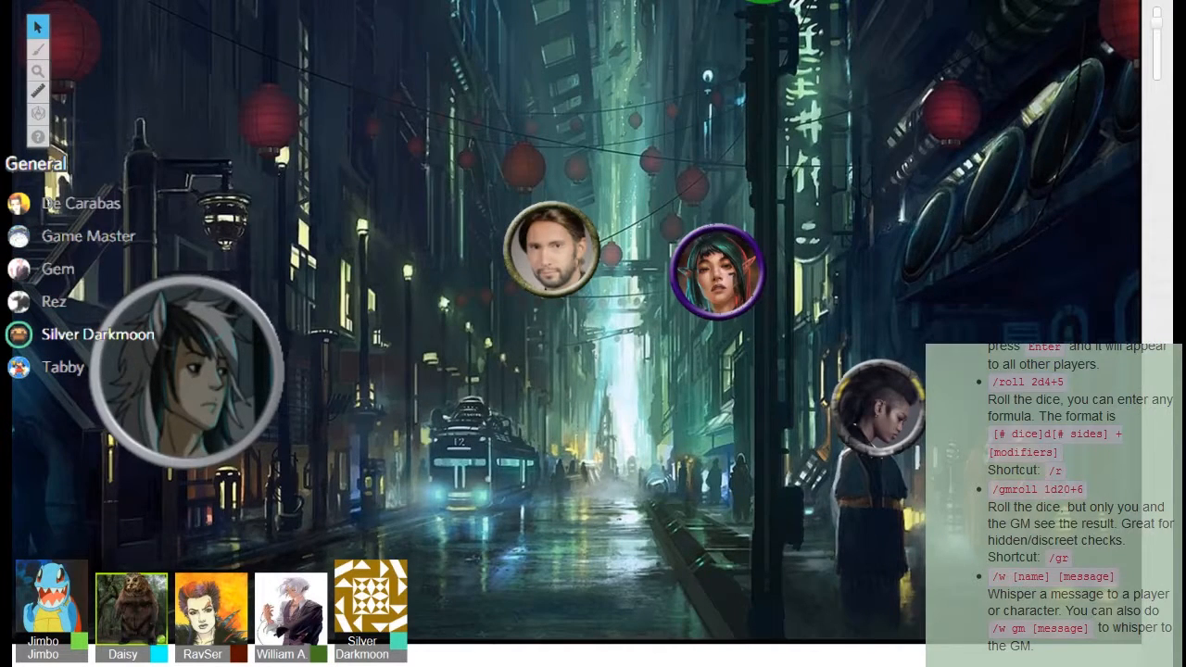
{"action": "mouse_move", "coordinate": [57, 269]}
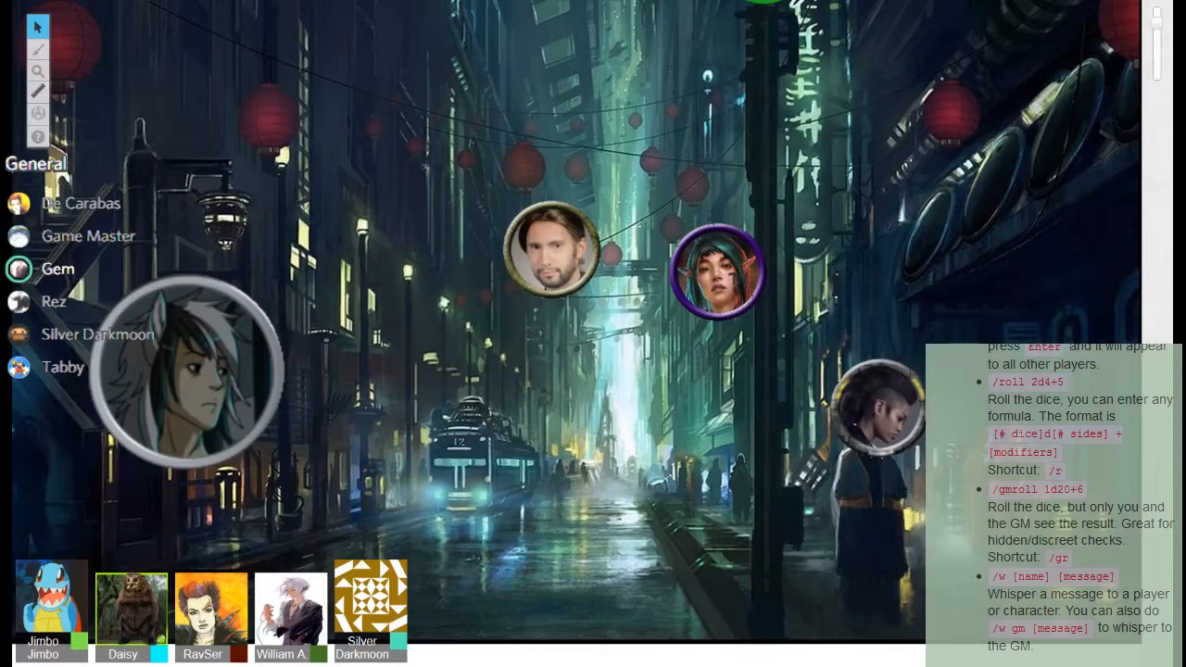
{"action": "left_click", "coordinate": [54, 301]}
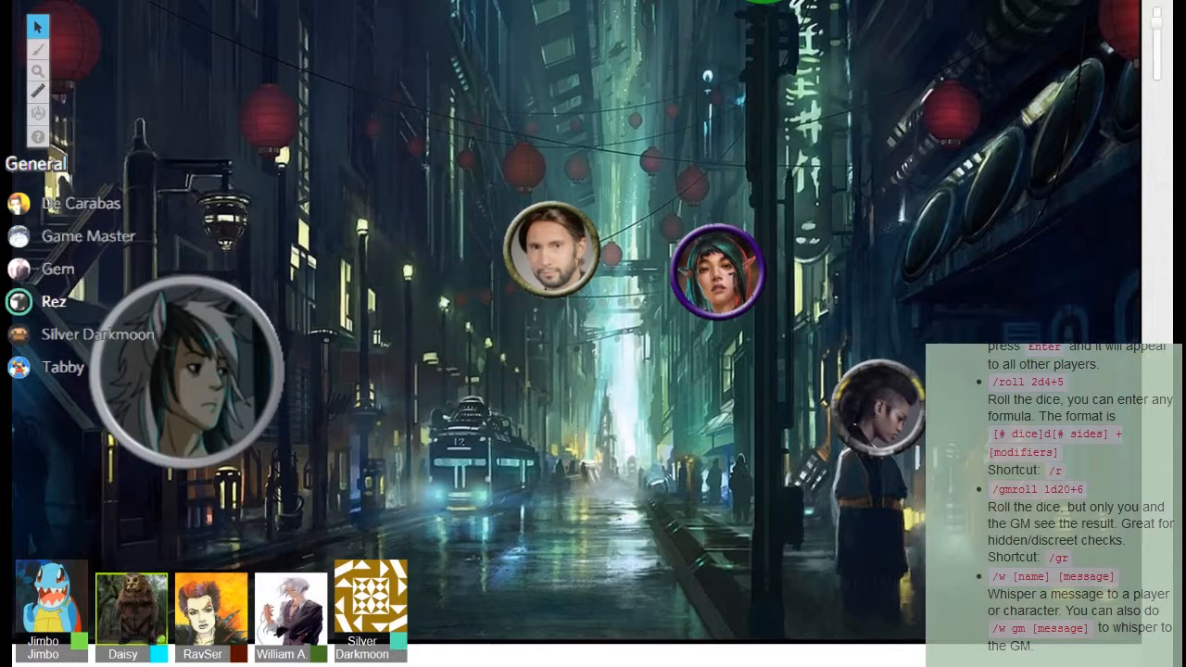
{"action": "left_click", "coordinate": [96, 334]}
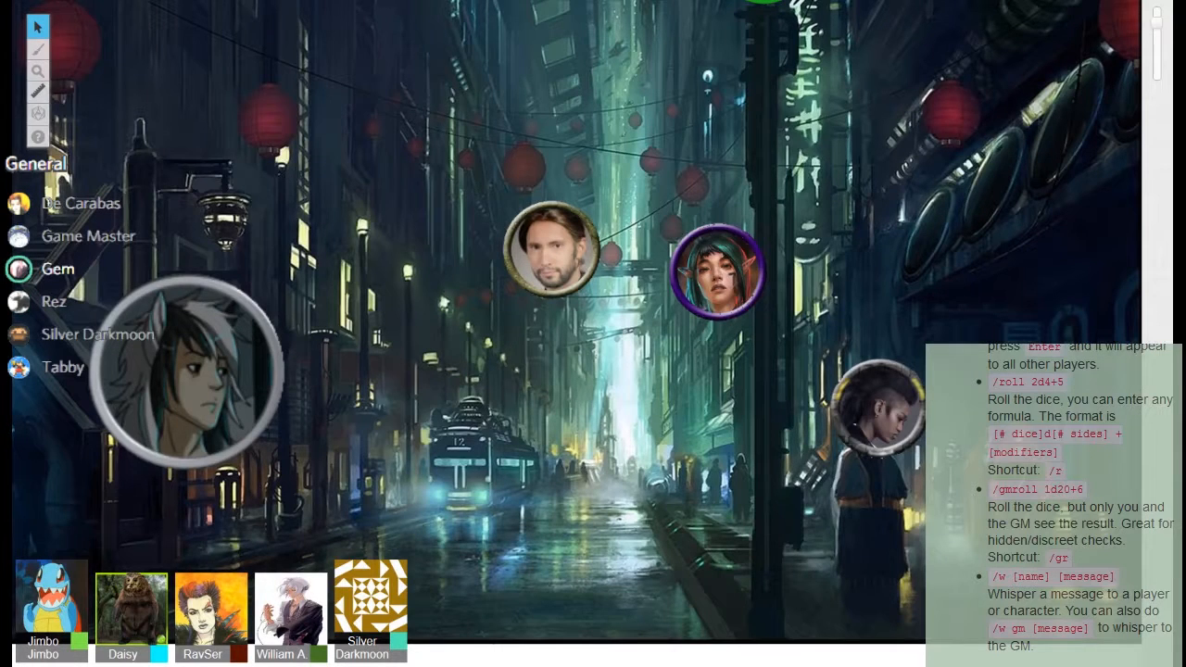
{"action": "left_click", "coordinate": [95, 334]}
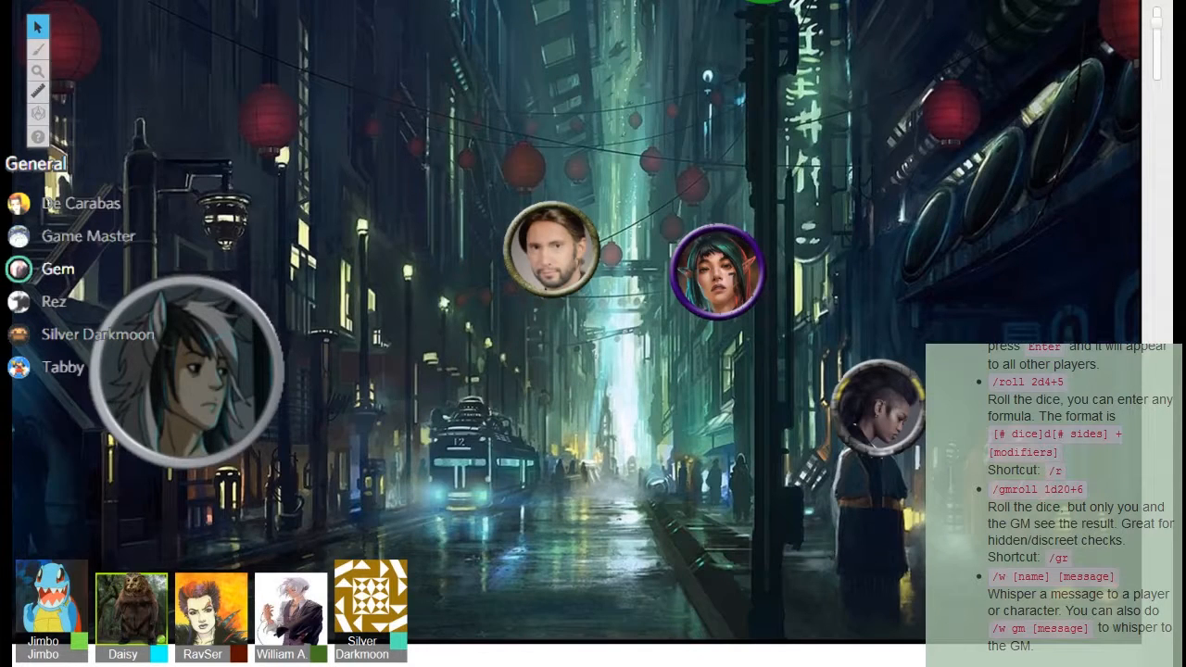
{"action": "left_click", "coordinate": [97, 334]}
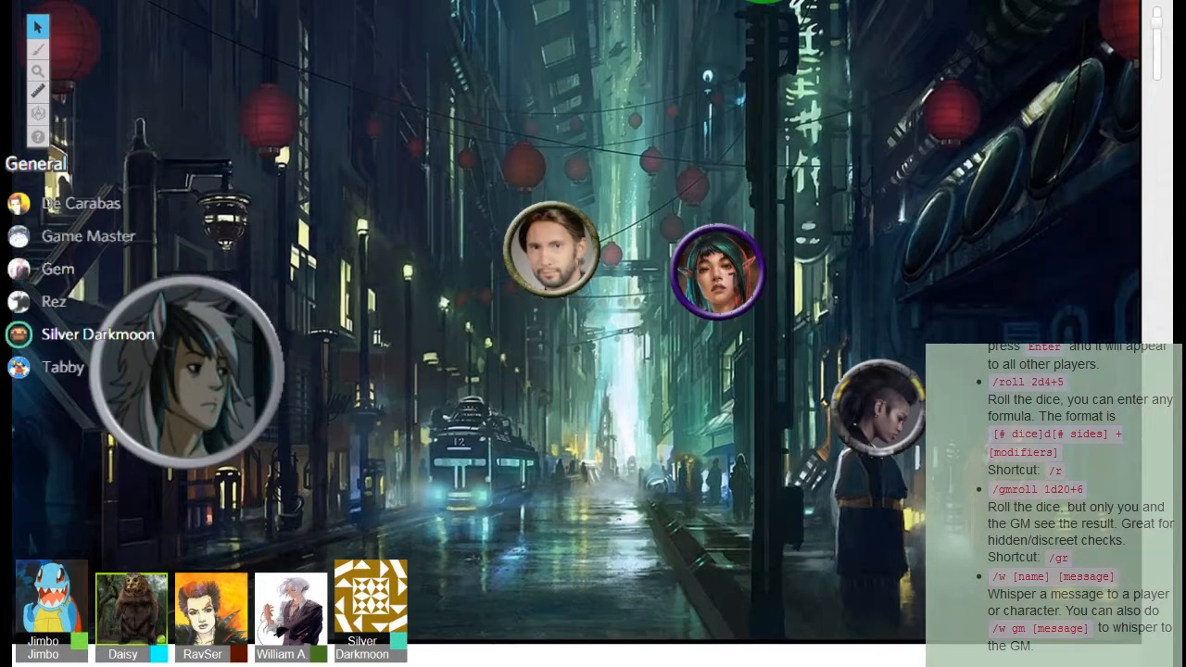
{"action": "left_click", "coordinate": [58, 269]}
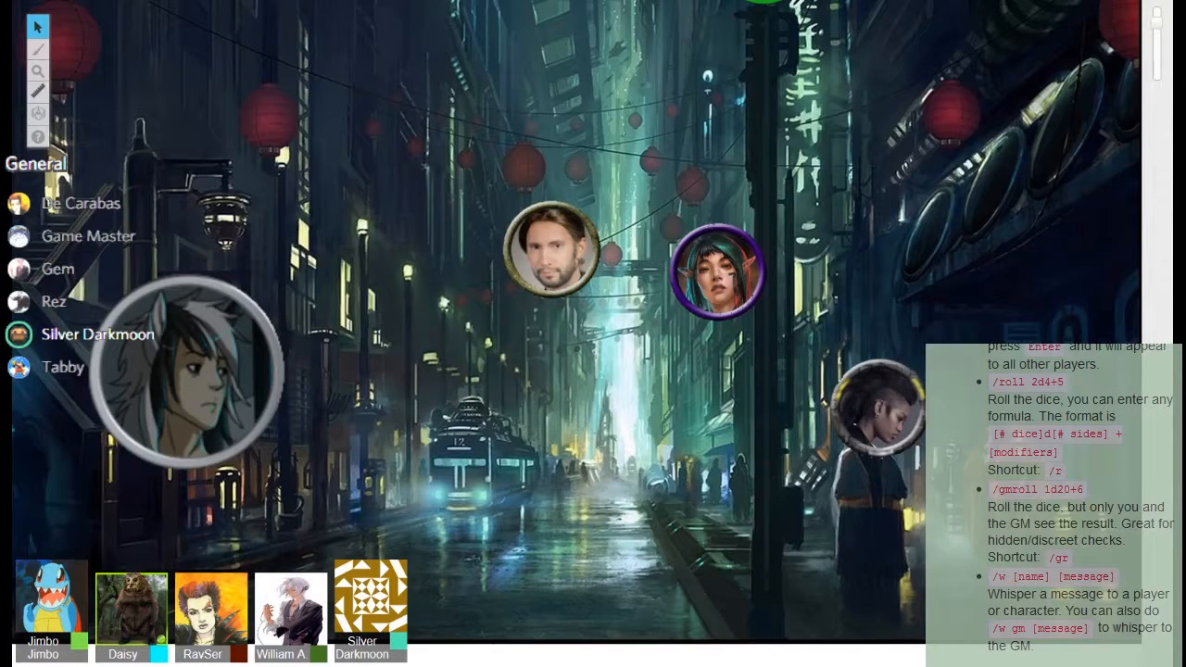
{"action": "left_click", "coordinate": [57, 269]}
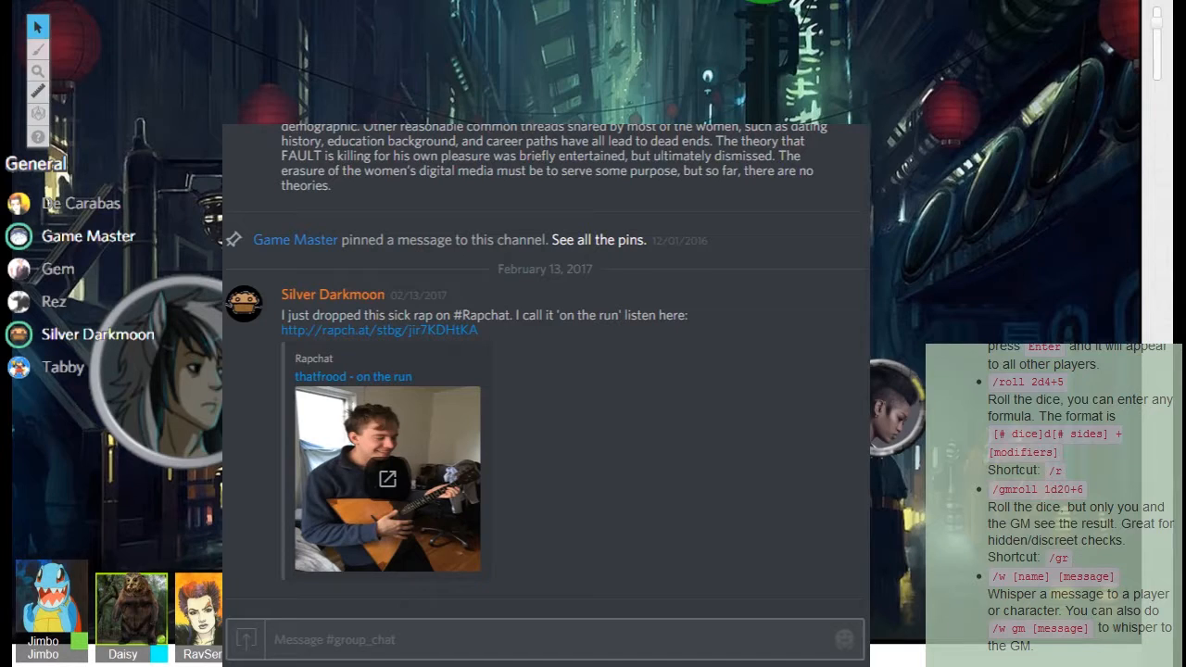
{"action": "scroll", "scroll_direction": "down", "scroll_amount": 3}
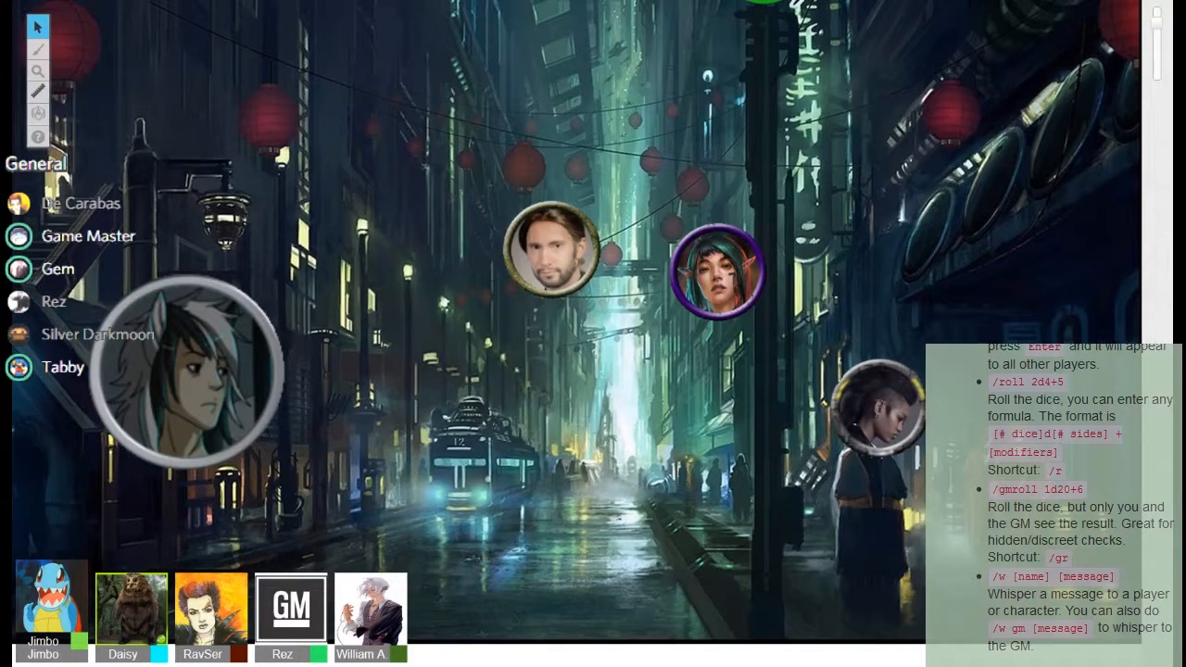
{"action": "mouse_move", "coordinate": [136, 267]}
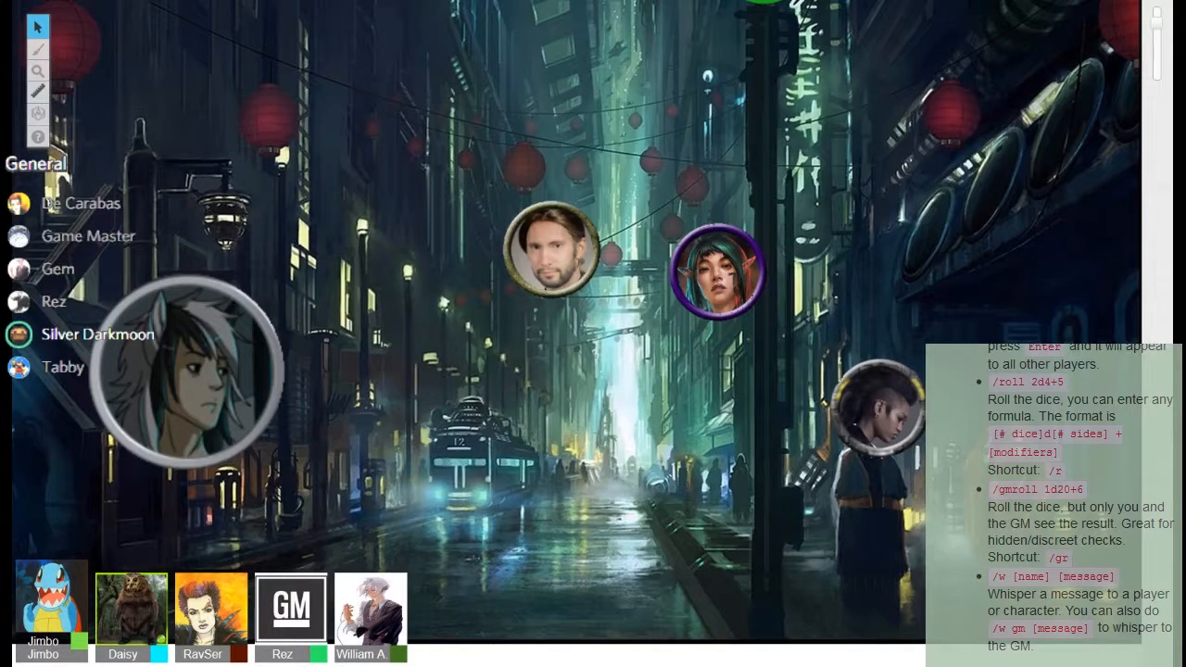
{"action": "left_click", "coordinate": [53, 302]}
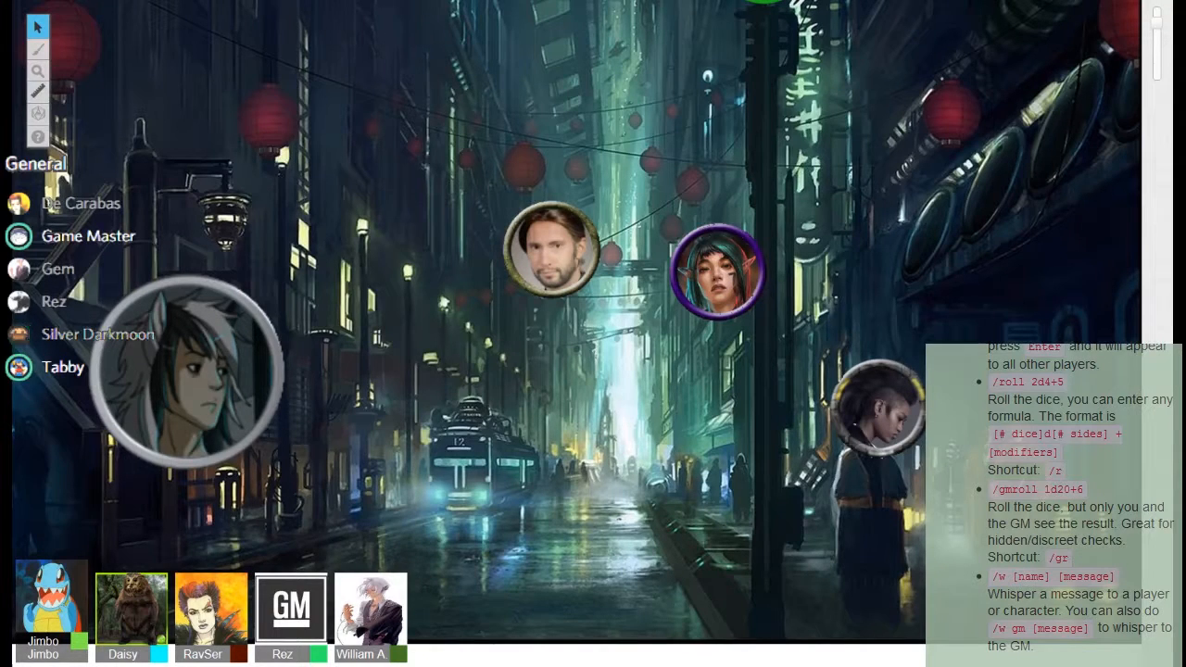
{"action": "mouse_move", "coordinate": [95, 253]}
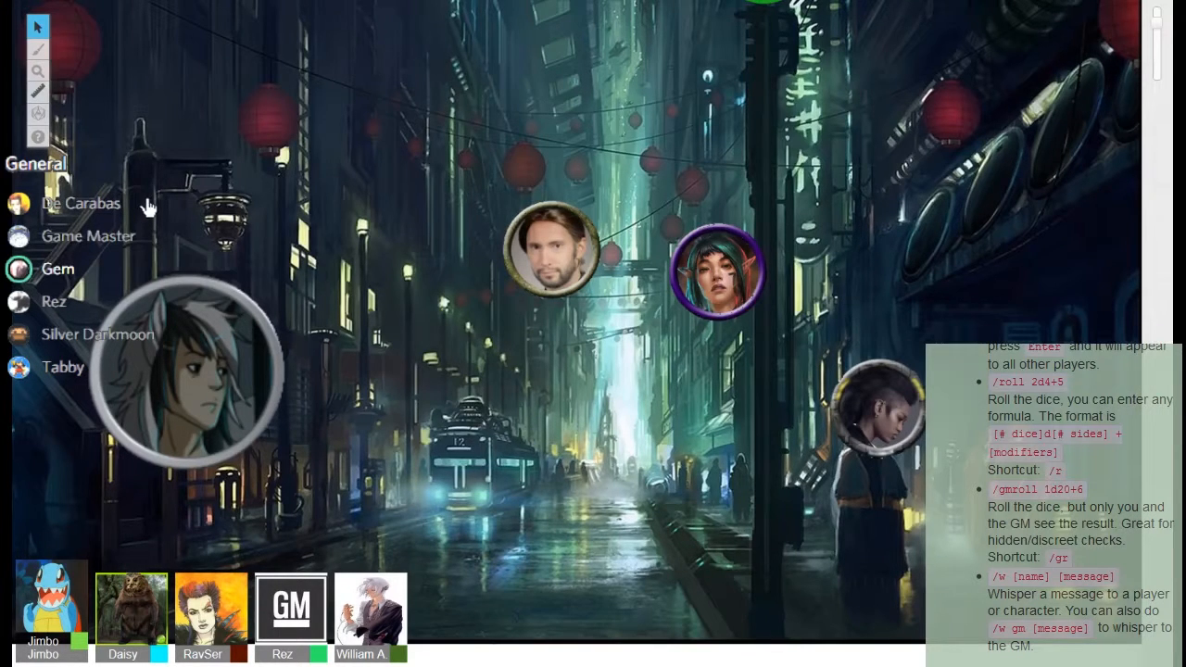
{"action": "mouse_move", "coordinate": [92, 301]}
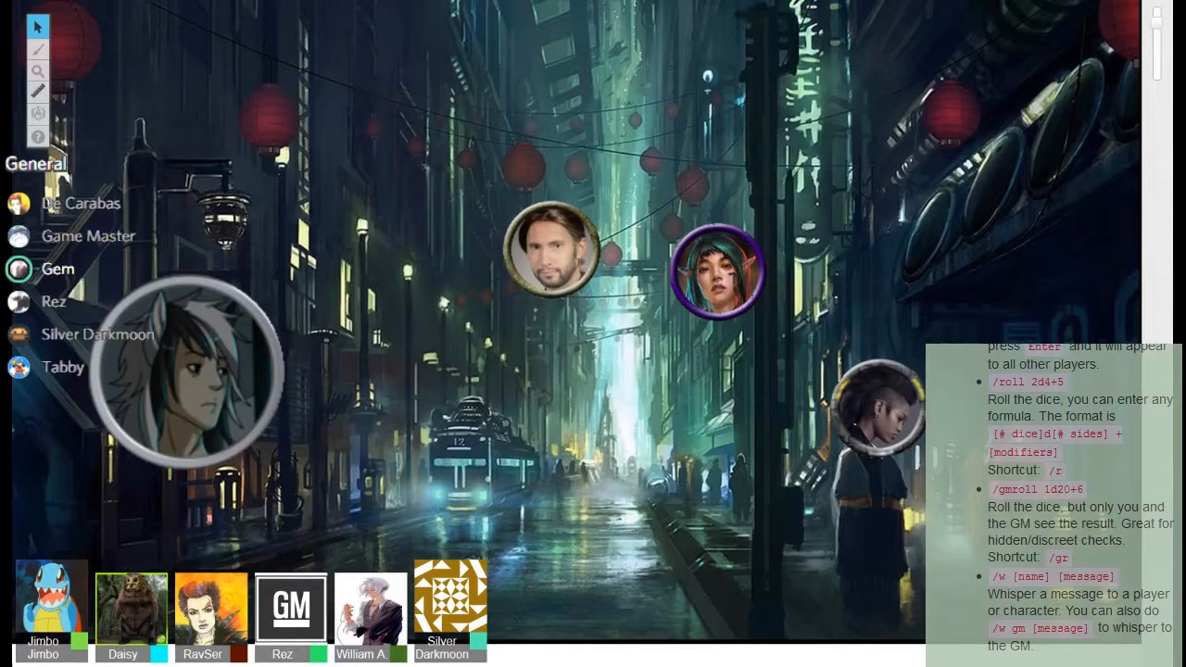
{"action": "left_click", "coordinate": [54, 301]}
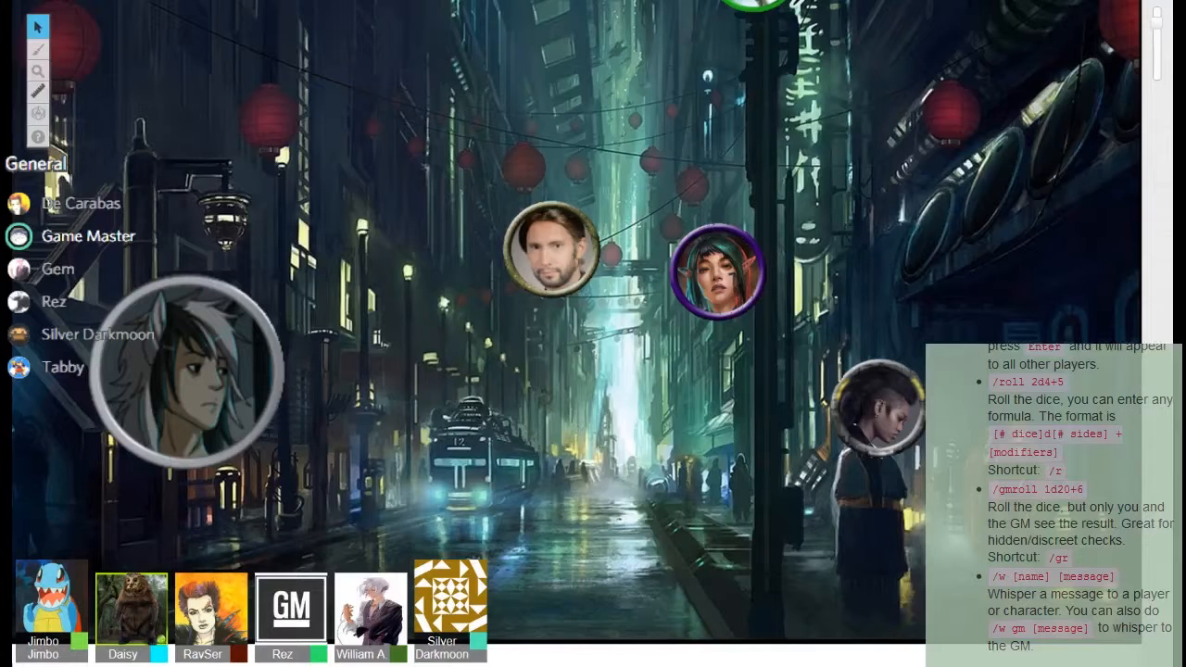
{"action": "left_click", "coordinate": [58, 269]}
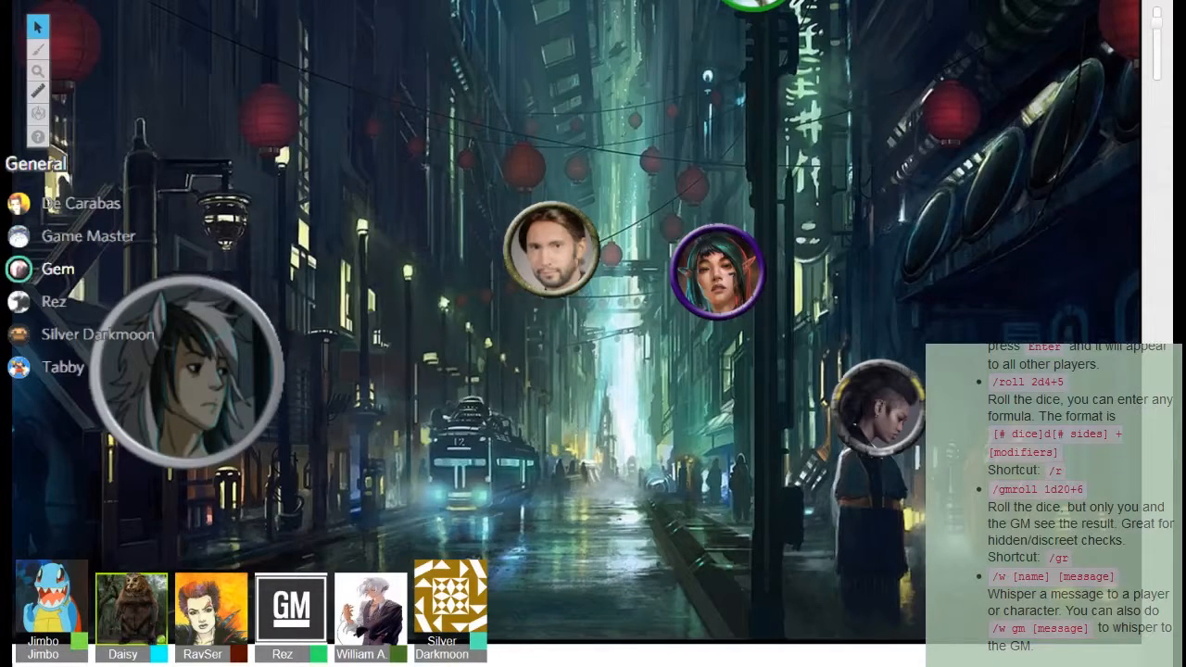
{"action": "left_click", "coordinate": [53, 302]}
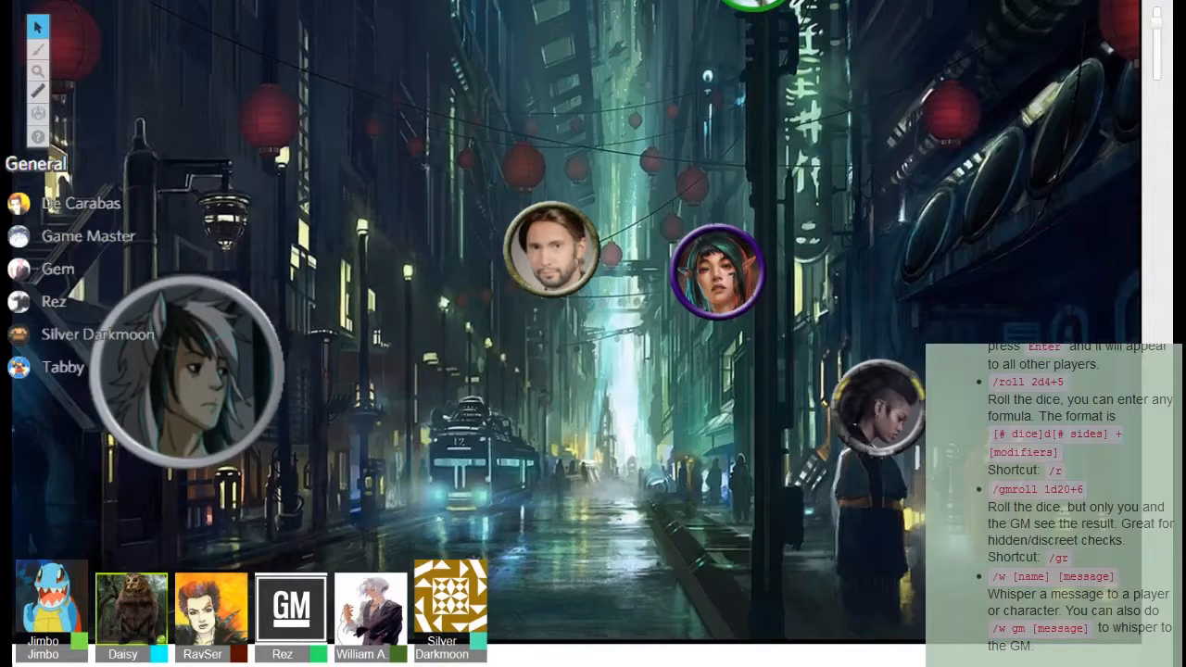
{"action": "left_click", "coordinate": [54, 303]}
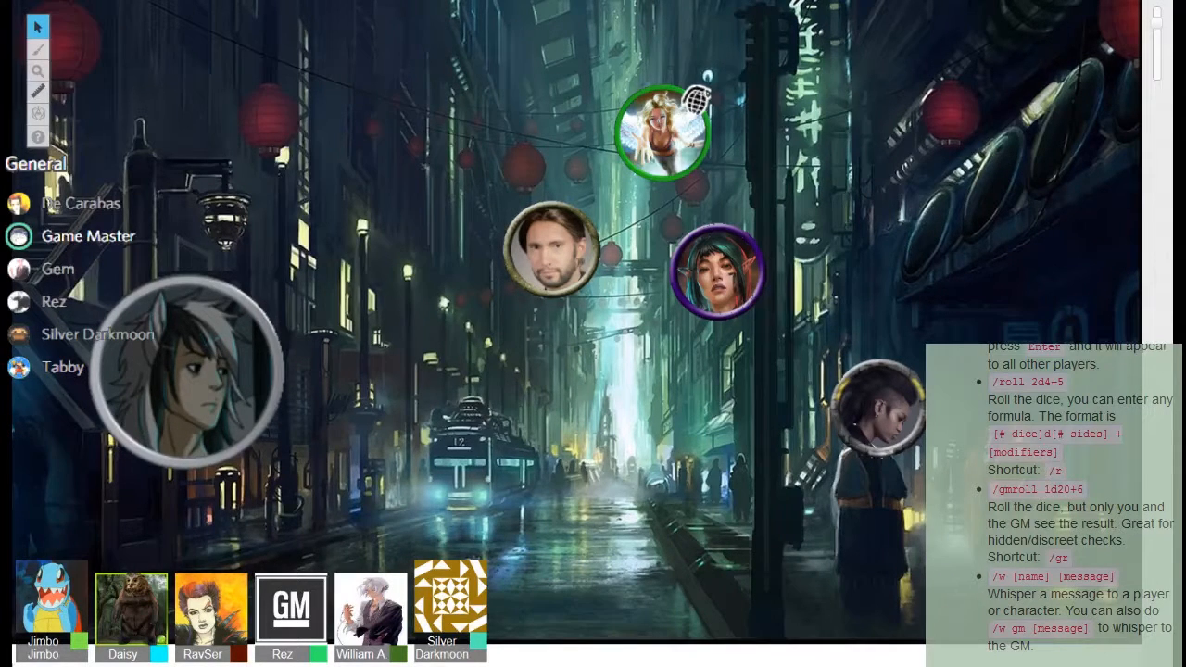
{"action": "left_click", "coordinate": [54, 301]}
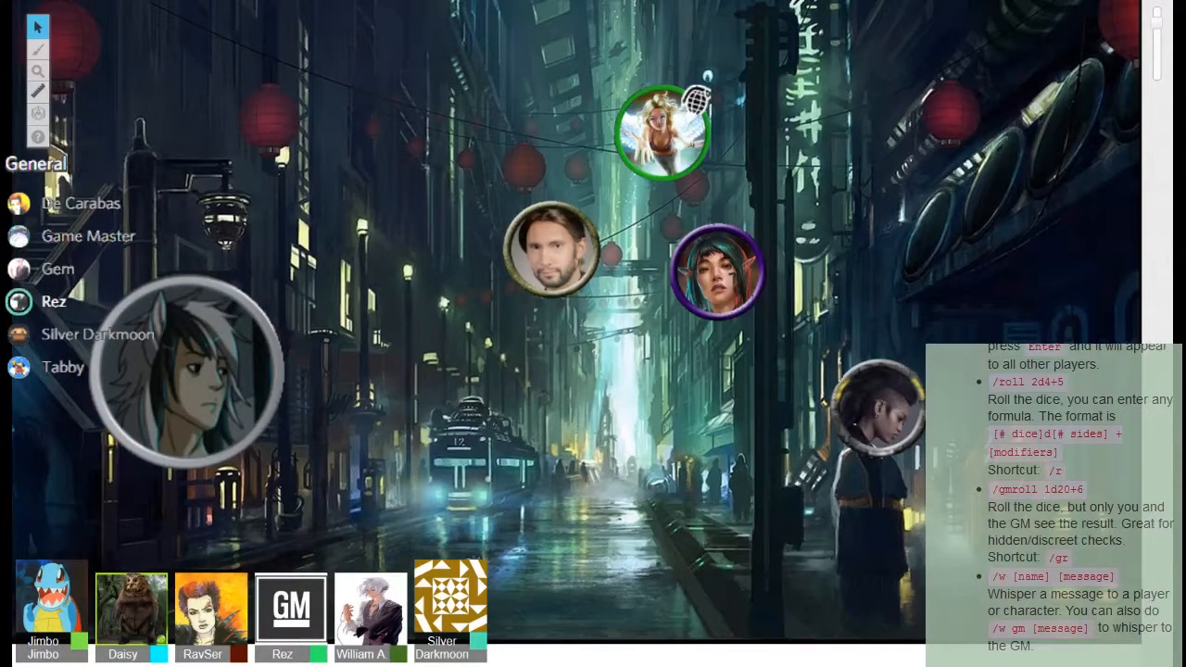
{"action": "left_click", "coordinate": [96, 335]}
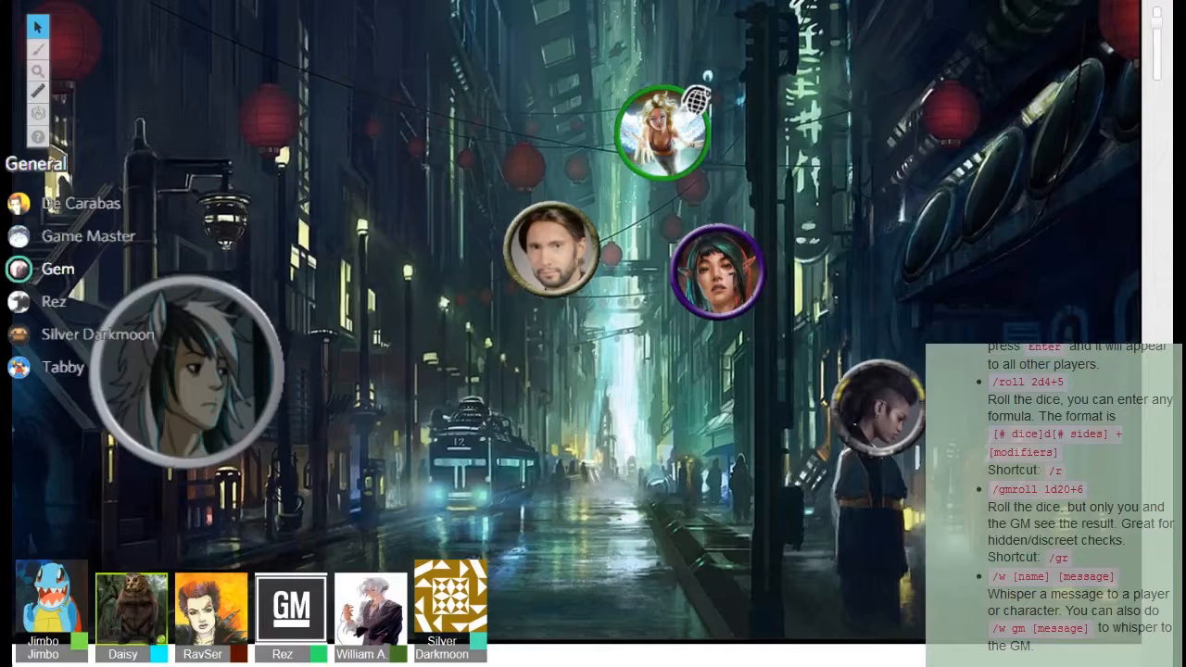
{"action": "left_click", "coordinate": [53, 302]}
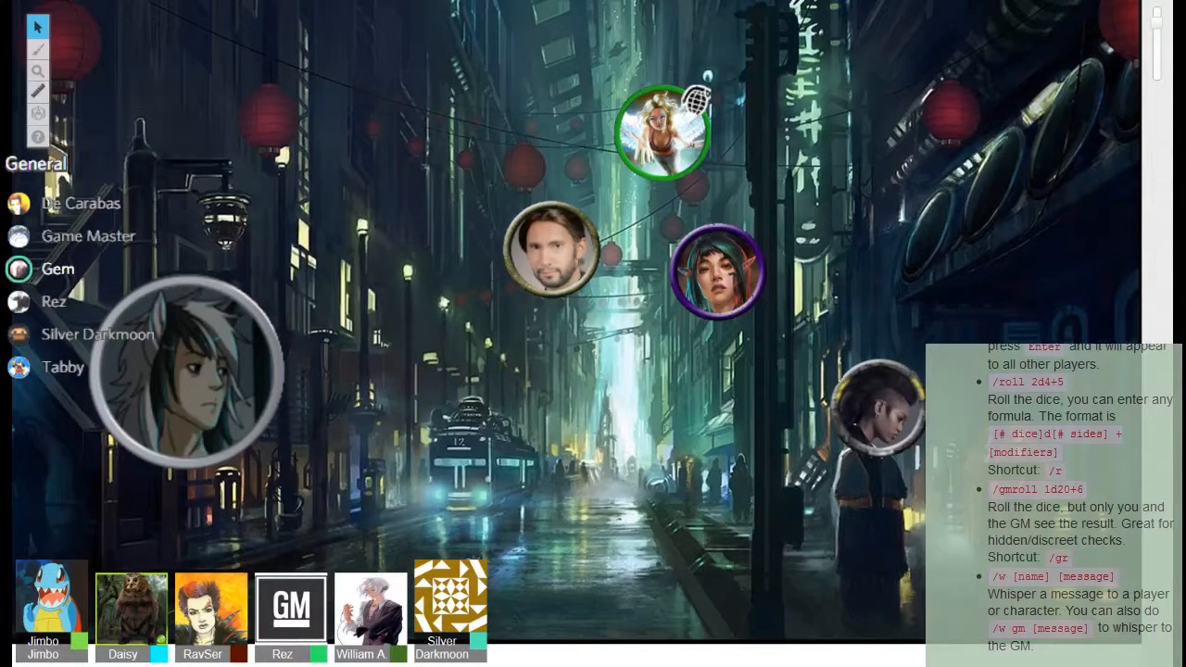
{"action": "left_click", "coordinate": [53, 301]}
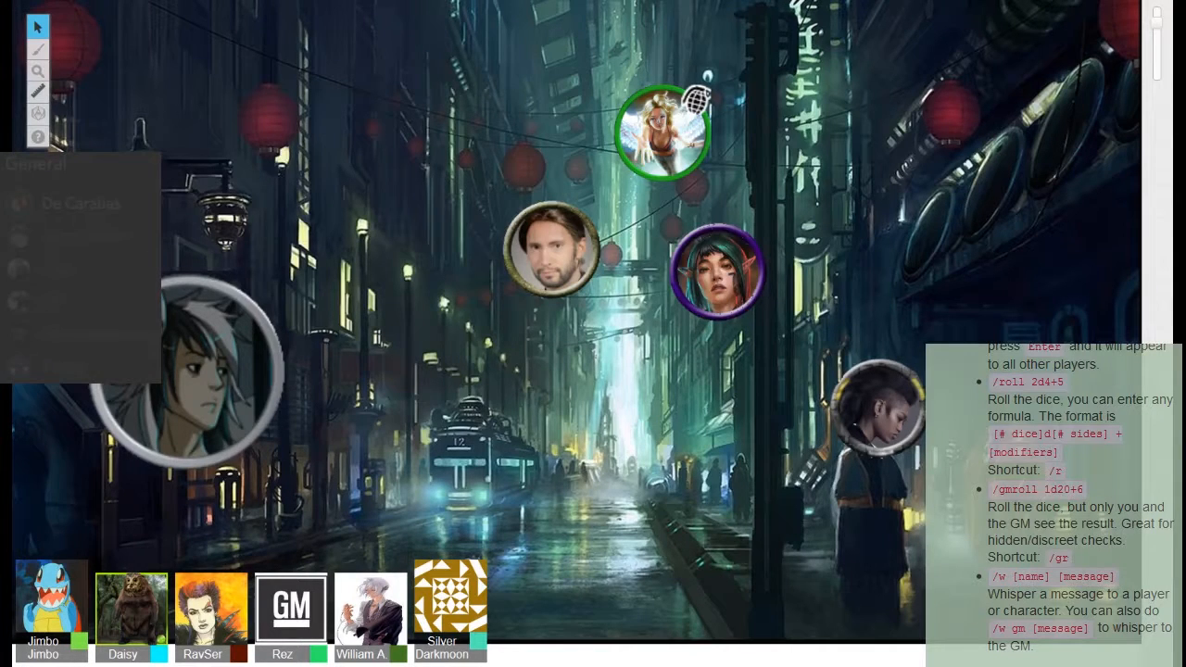
Place the mohawk token mid-street and roll Rez's Matrix Search, posting 3 successes.
{"action": "left_click", "coordinate": [35, 164]}
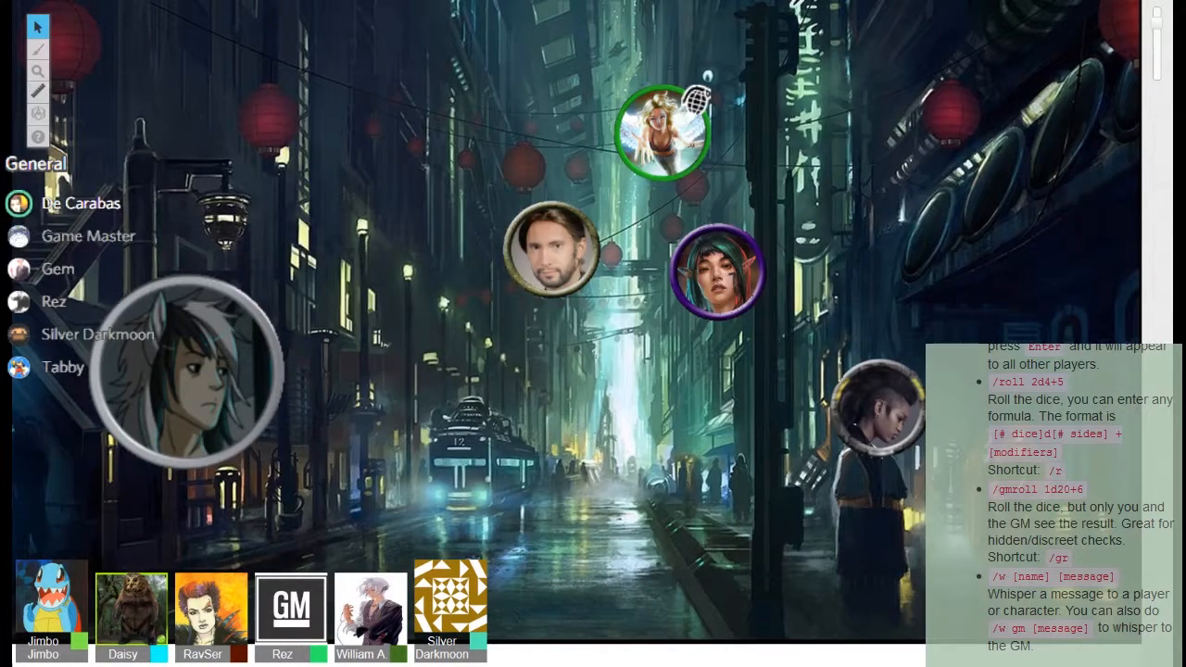
{"action": "left_click", "coordinate": [54, 302]}
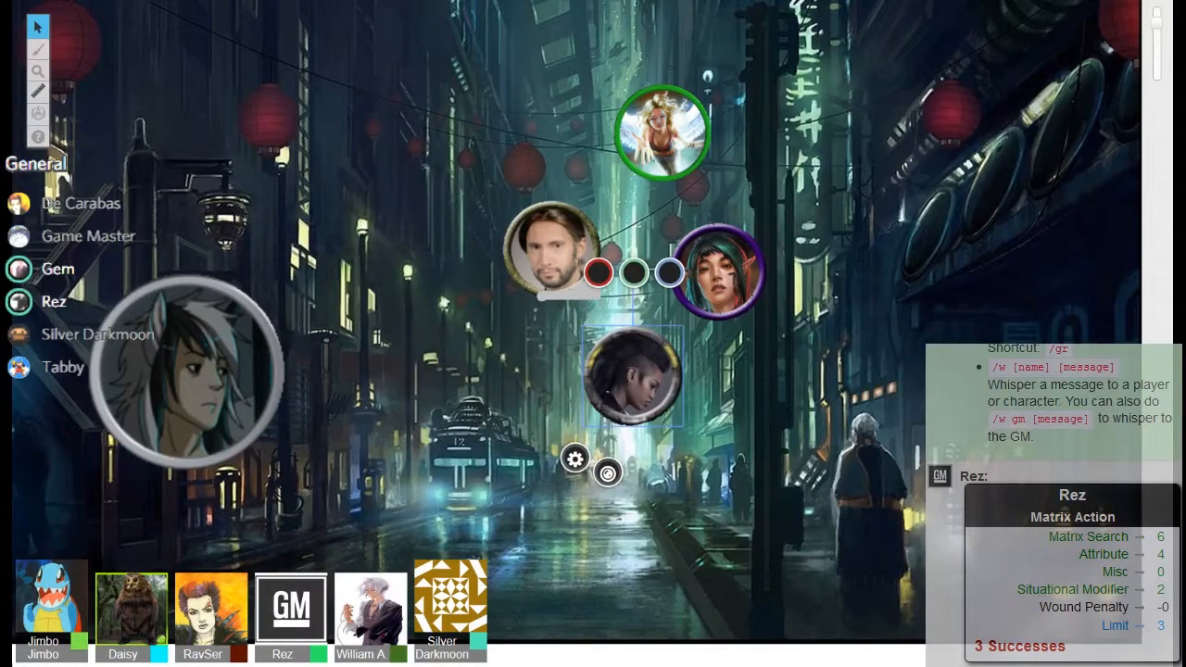
Delete the extra token and draw flame-like red and yellow strokes beneath the bearded token.
{"action": "left_click_drag", "start_coordinate": [635, 375], "coordinate": [829, 176]}
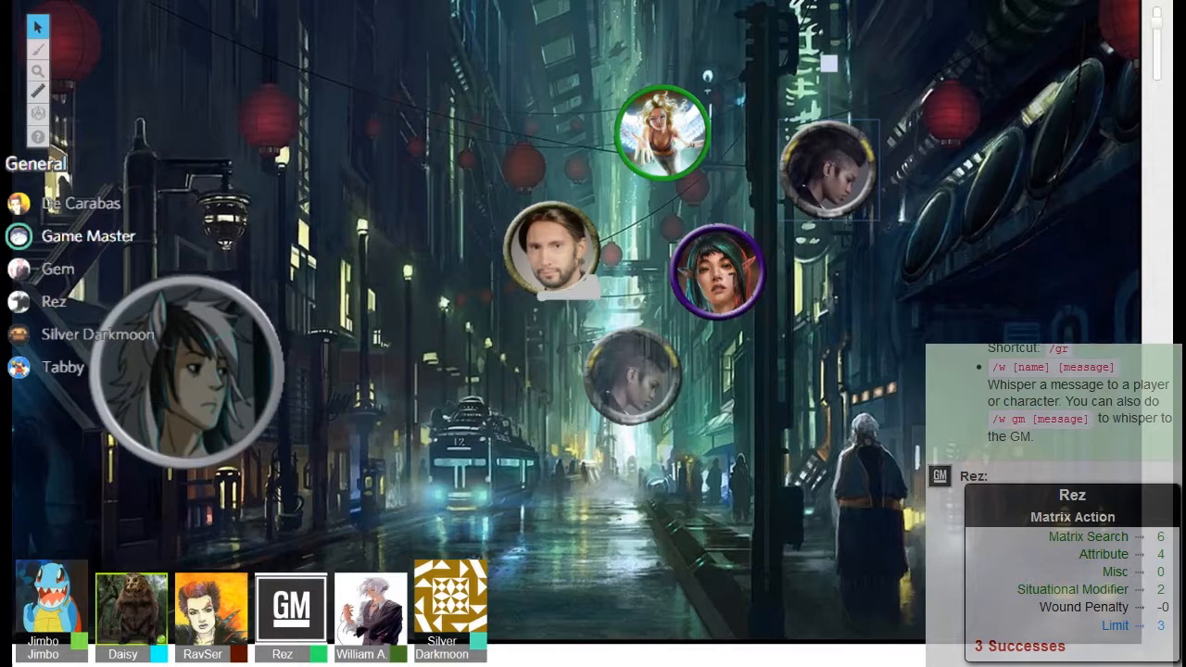
{"action": "left_click", "coordinate": [825, 172]}
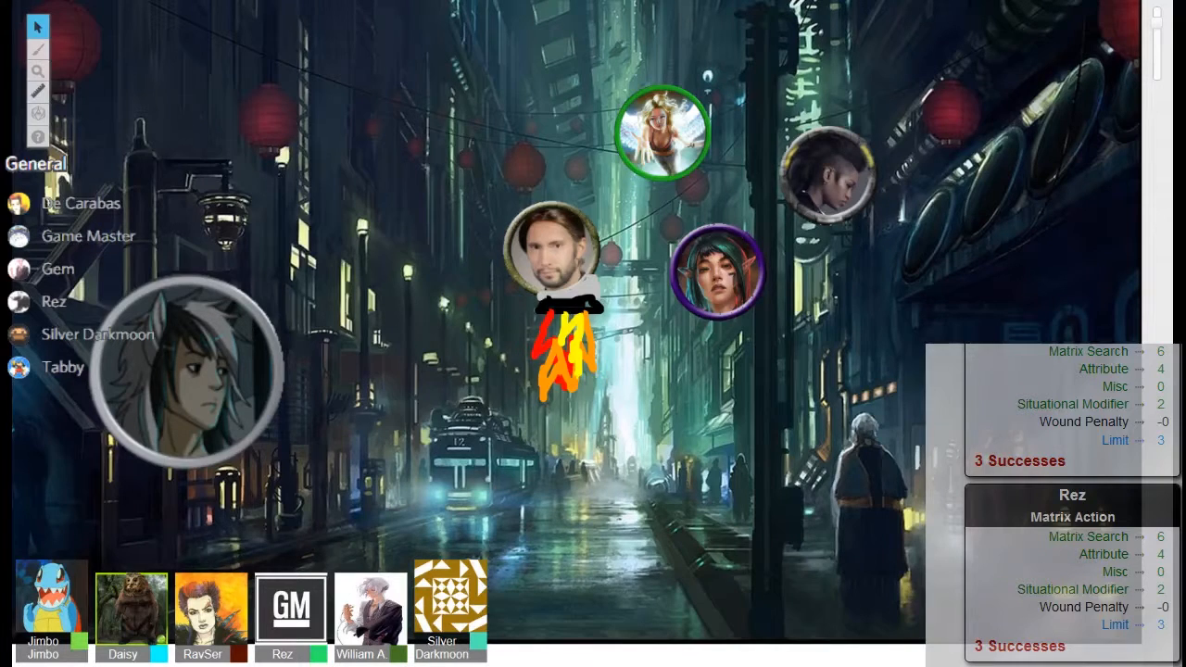
{"action": "left_click", "coordinate": [54, 303]}
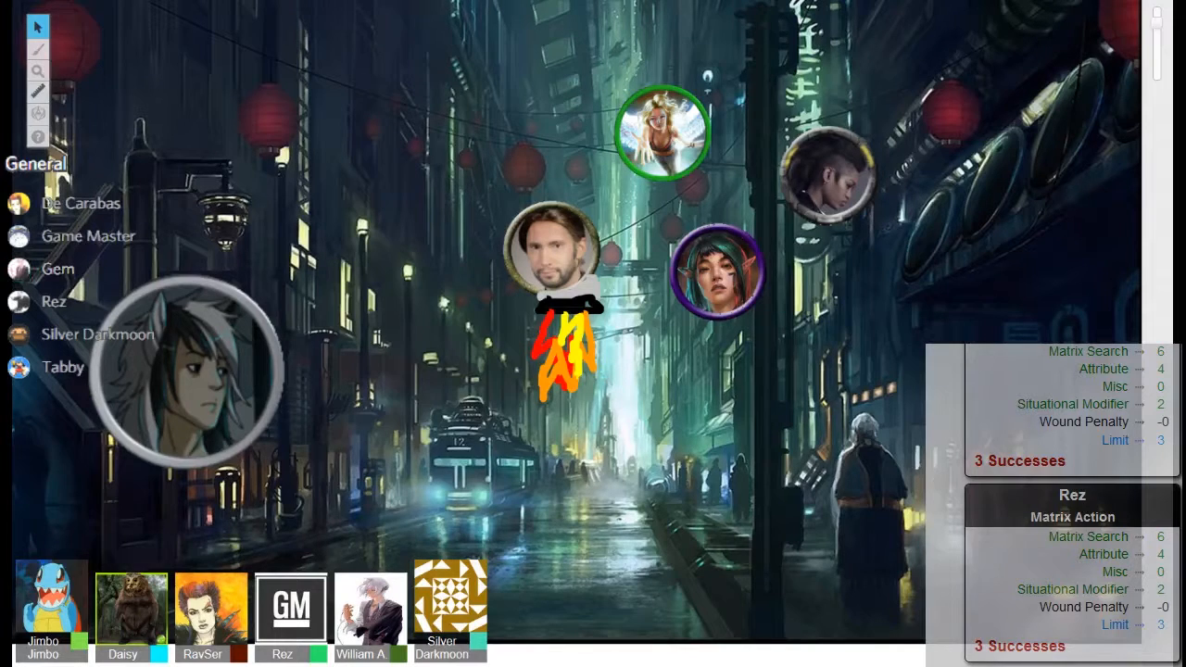
{"action": "left_click", "coordinate": [95, 333]}
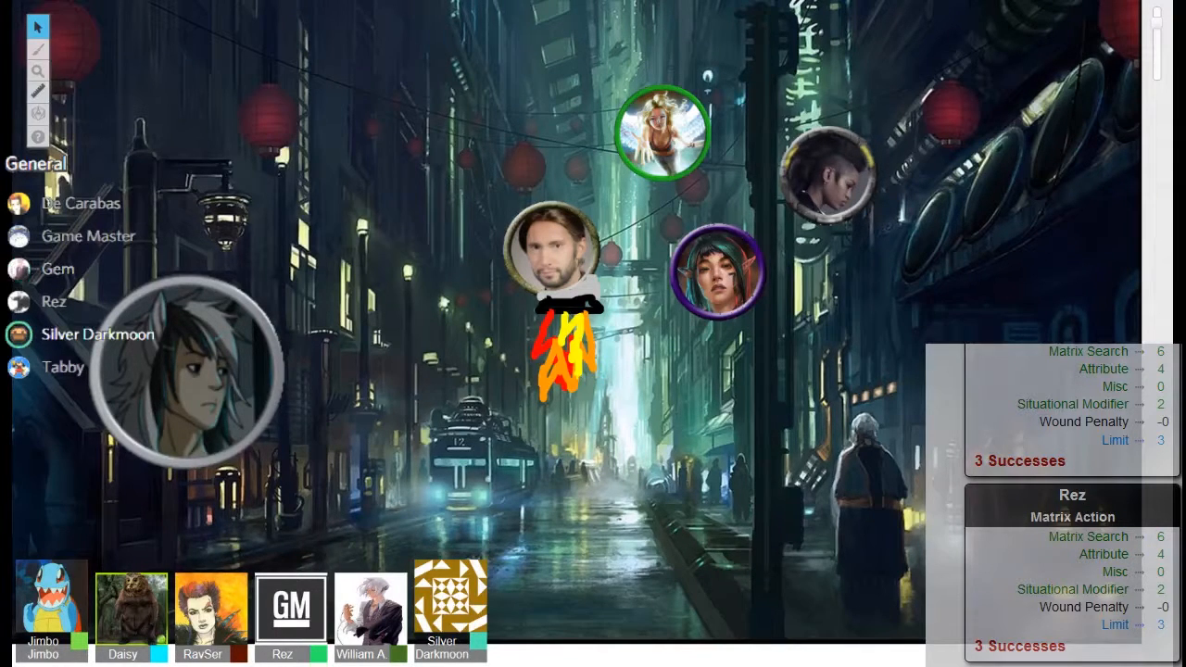